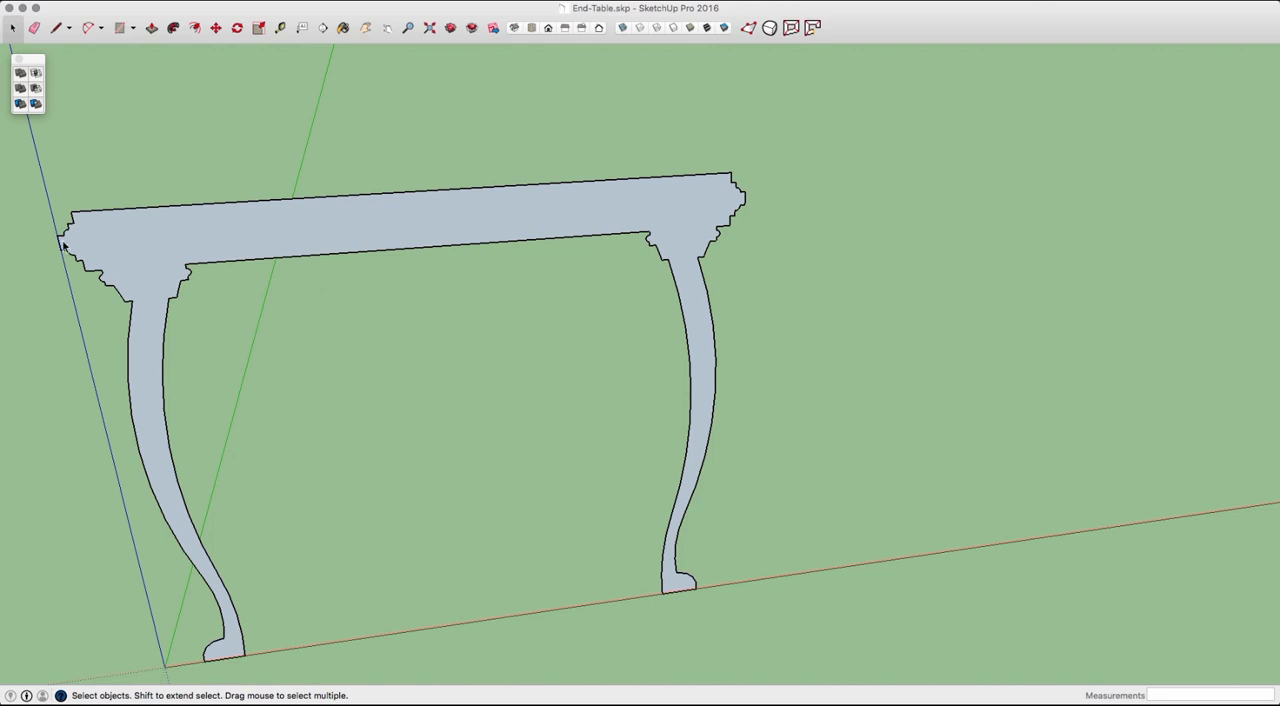
{"action": "mouse_move", "coordinate": [140, 540]}
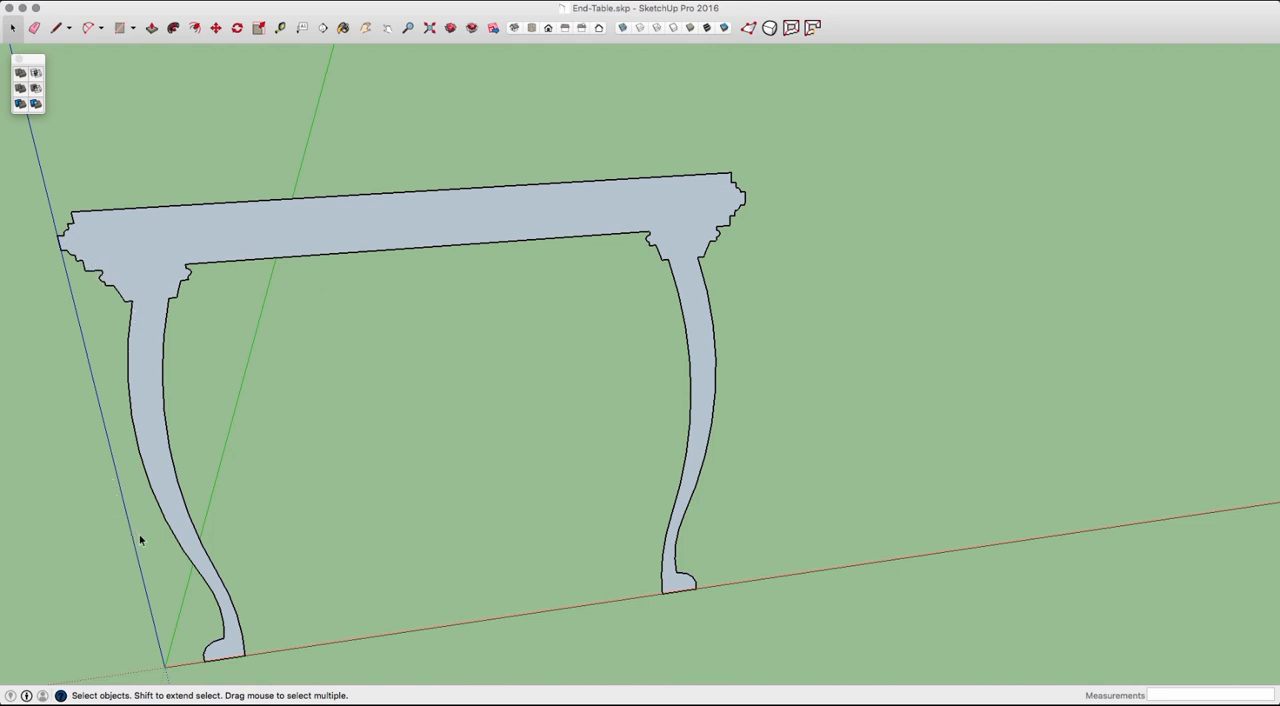
{"action": "mouse_move", "coordinate": [218, 284]}
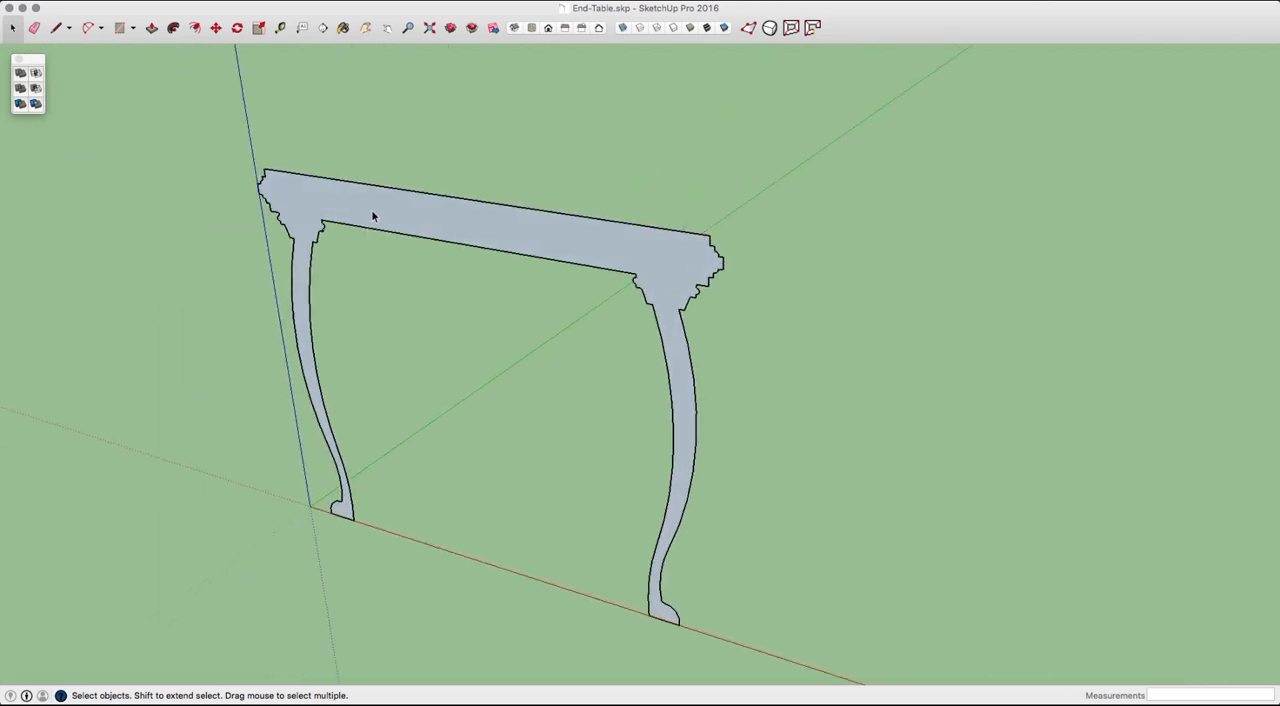
- Push/pull the curved-leg end-table profile back into a long 3D solid
{"action": "left_click", "coordinate": [372, 217]}
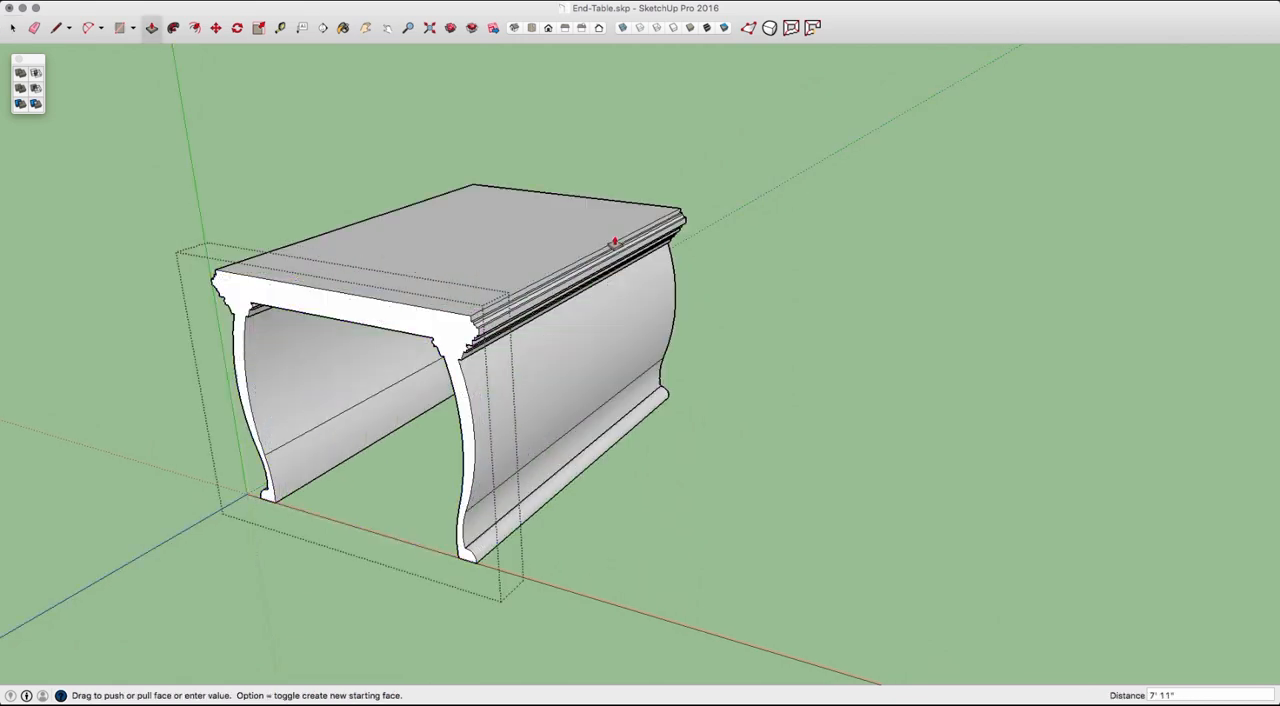
{"action": "left_click_drag", "start_coordinate": [617, 241], "coordinate": [660, 253]}
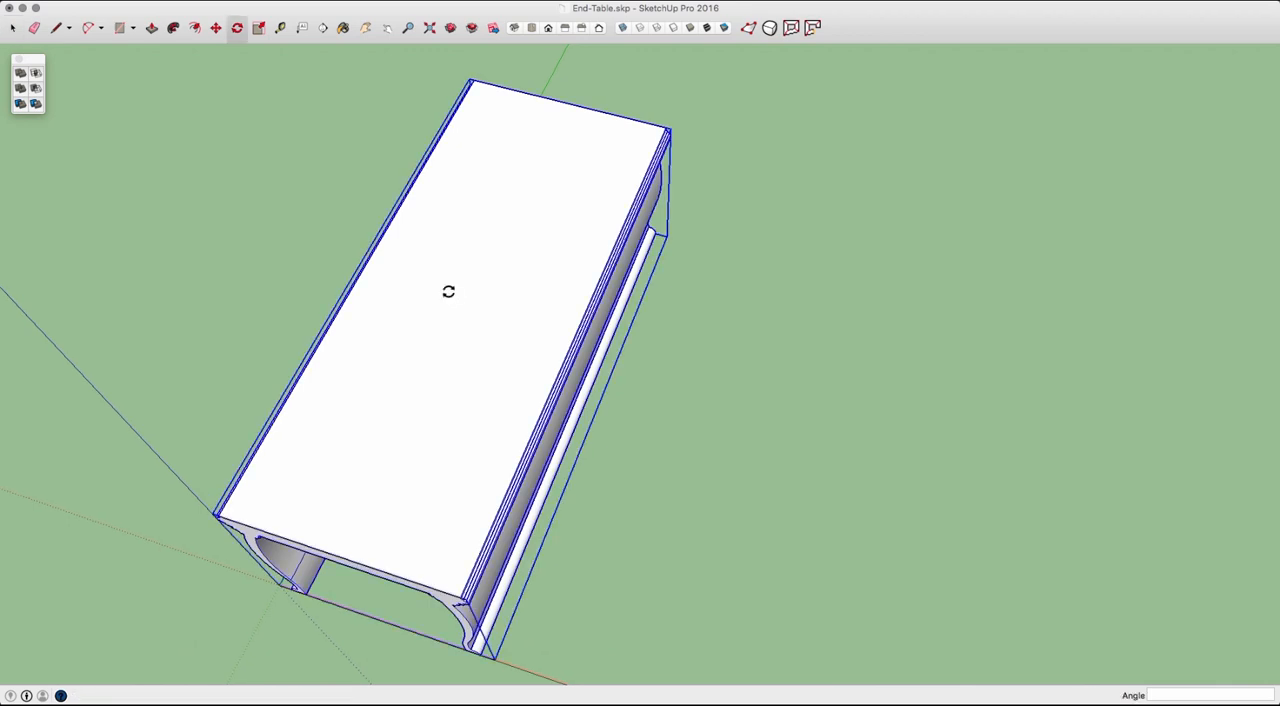
{"action": "mouse_move", "coordinate": [478, 337]}
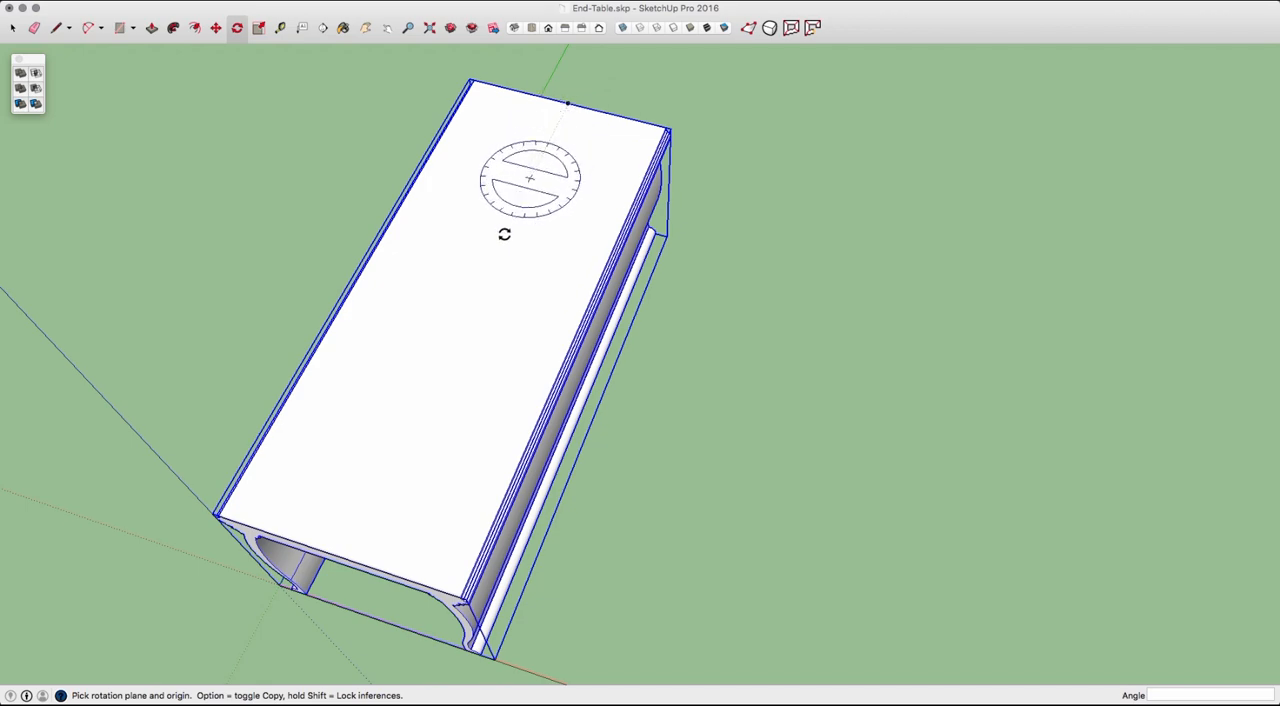
{"action": "mouse_move", "coordinate": [360, 280]}
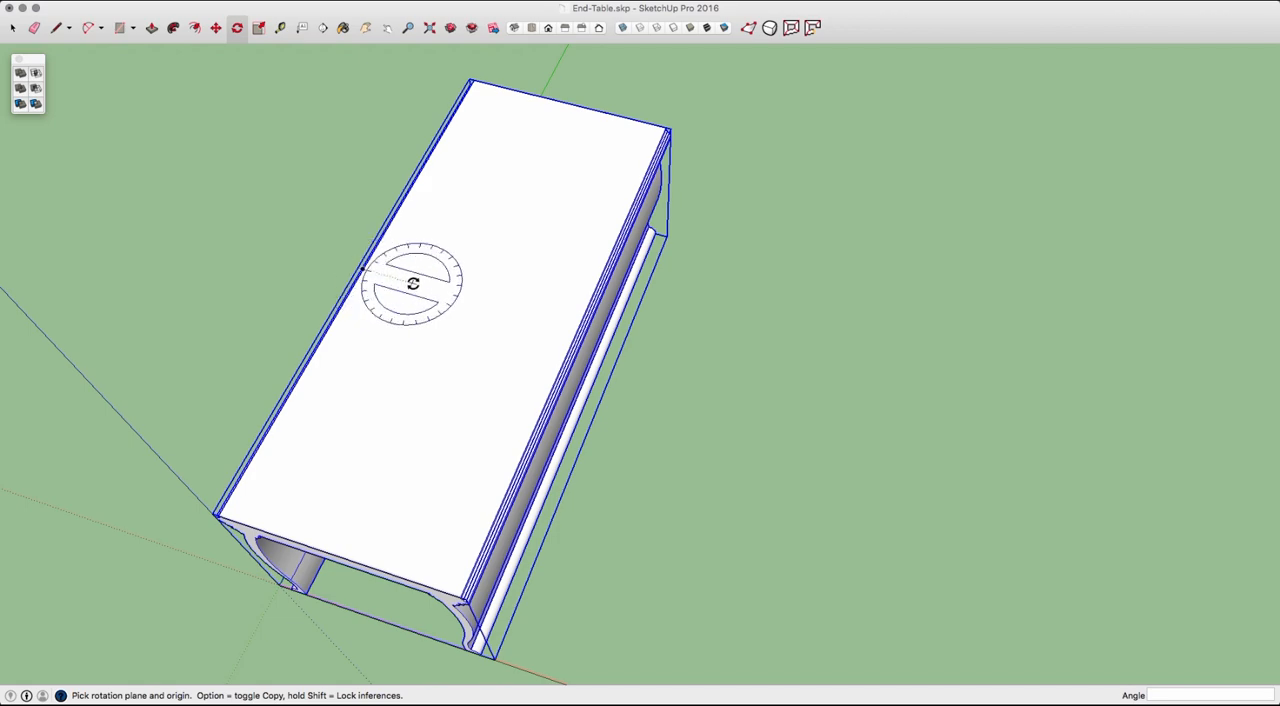
{"action": "mouse_move", "coordinate": [470, 298]}
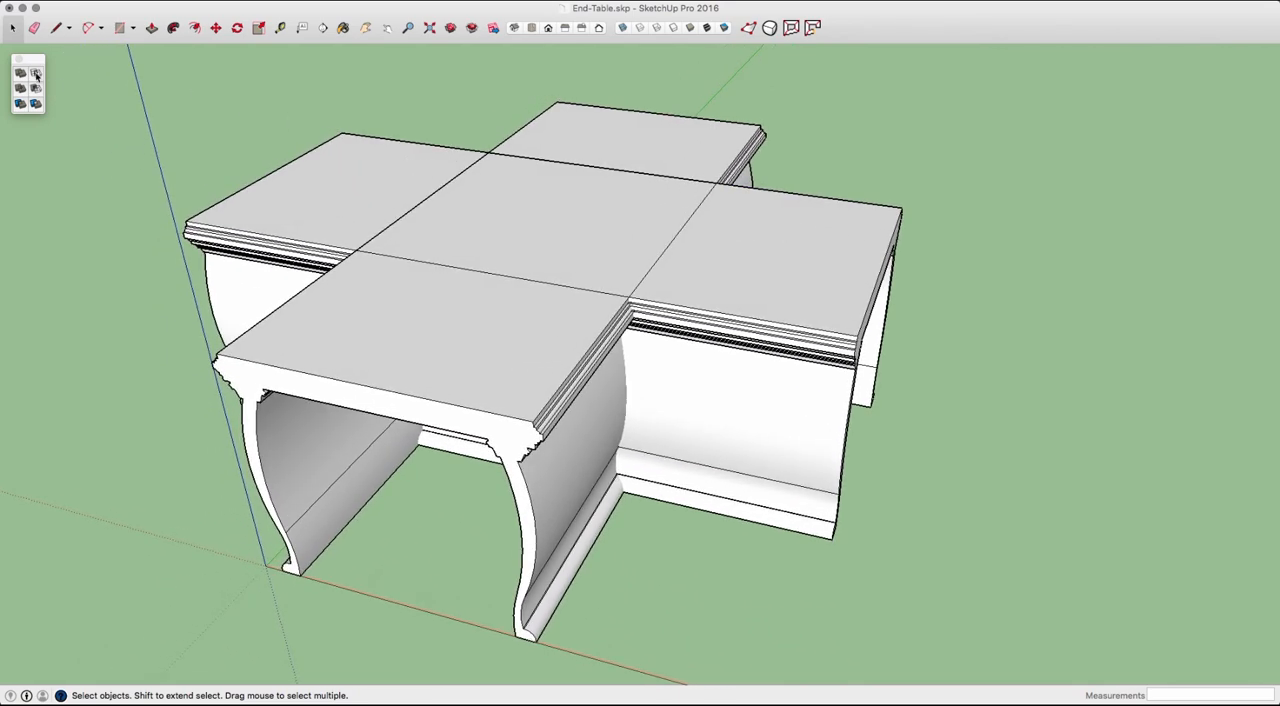
{"action": "mouse_move", "coordinate": [35, 77]}
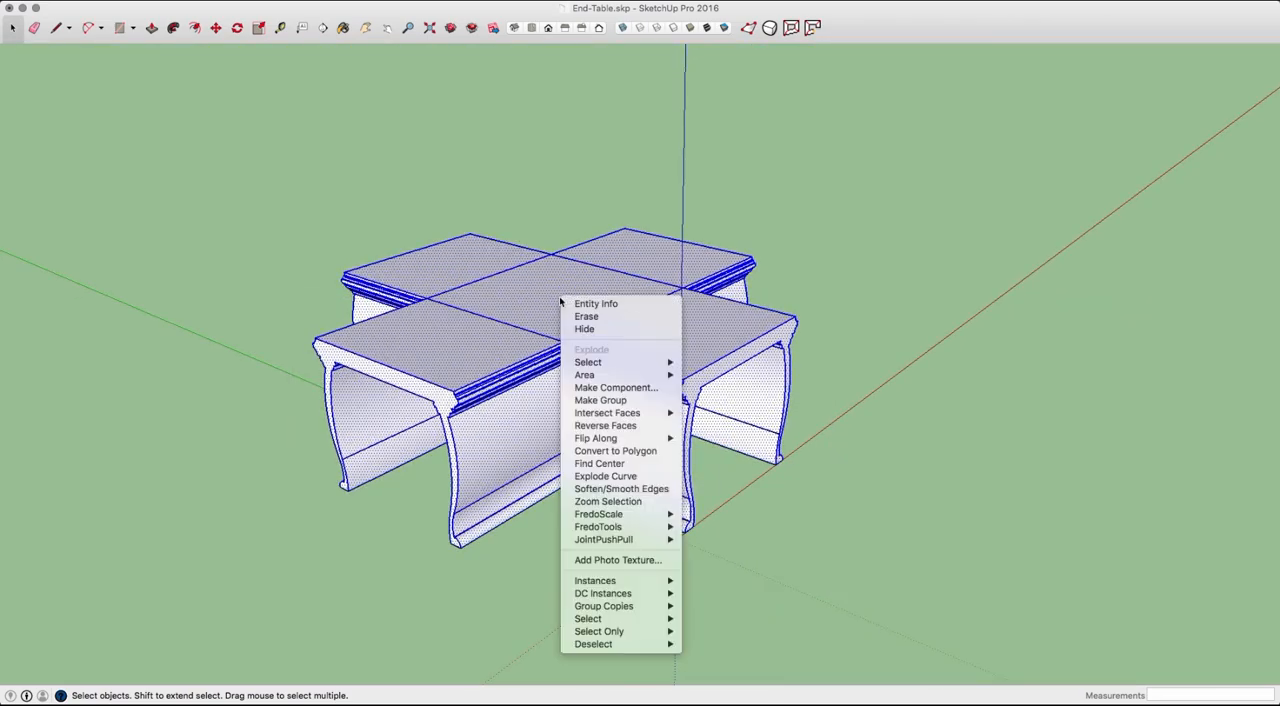
{"action": "mouse_move", "coordinate": [607, 413]}
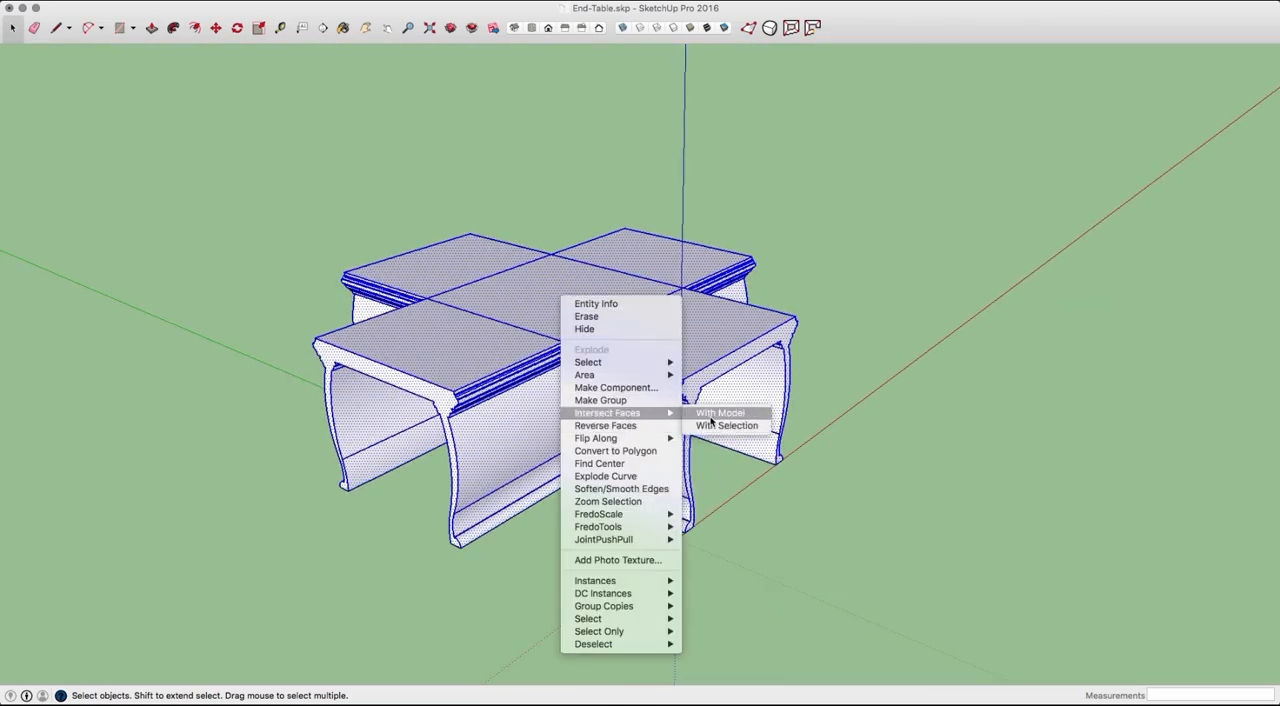